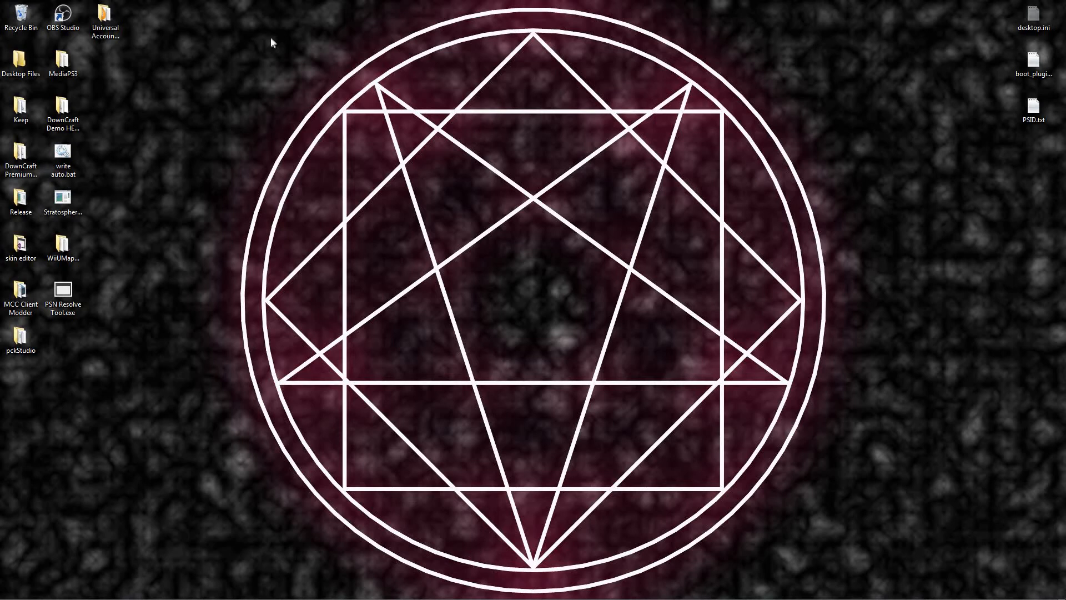
mouse_move(259, 42)
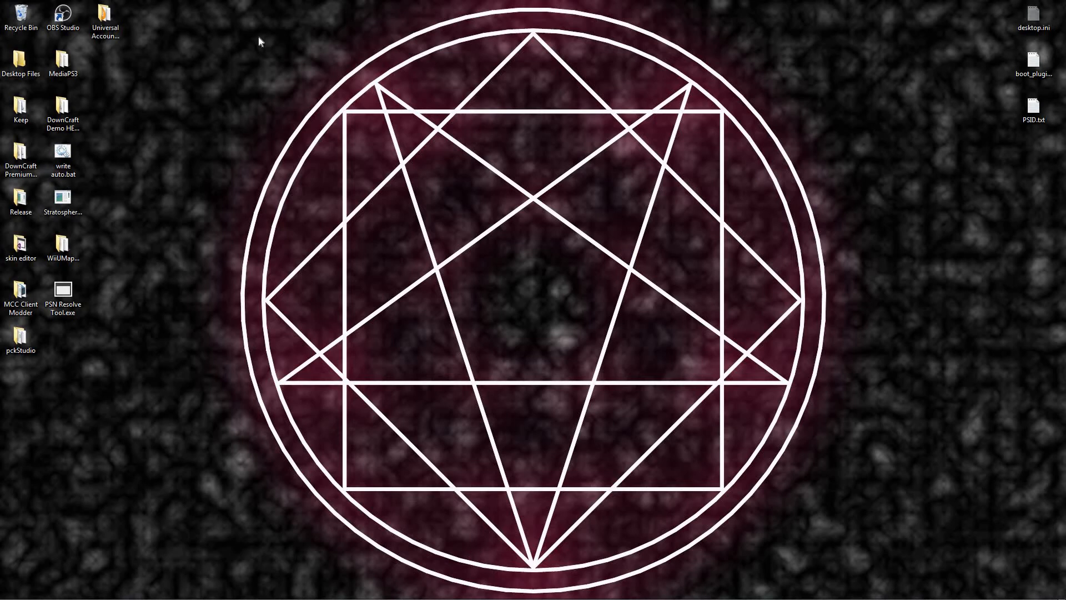
mouse_move(873, 514)
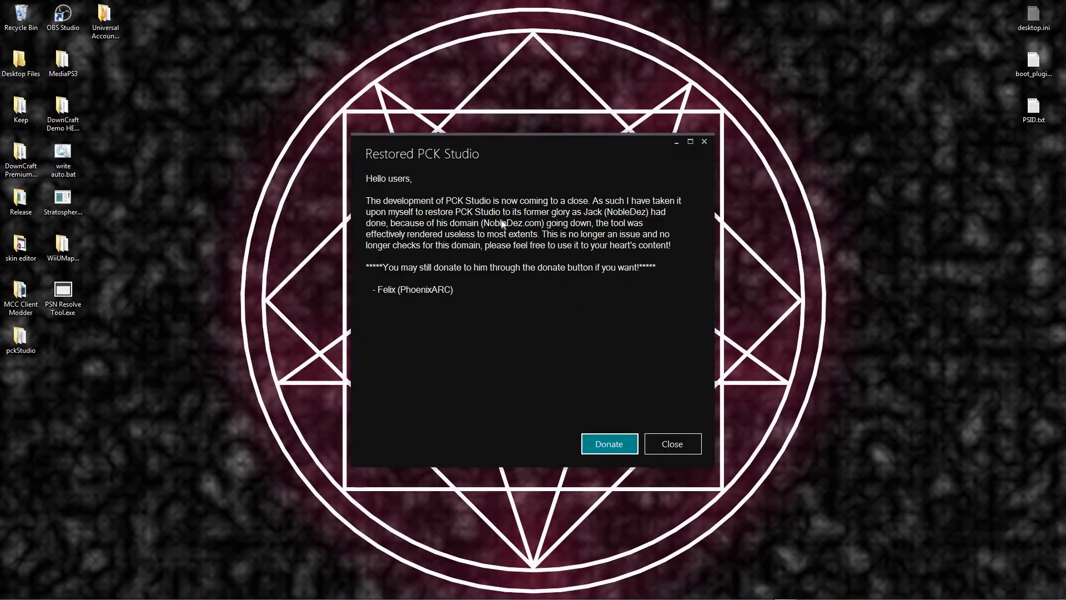
mouse_move(418, 195)
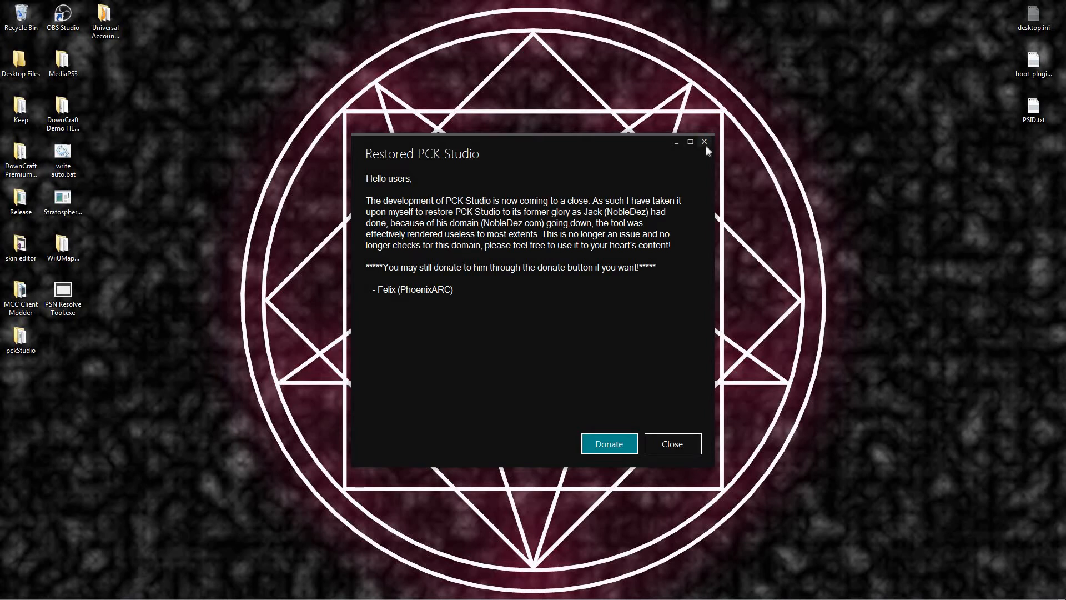
mouse_move(637, 438)
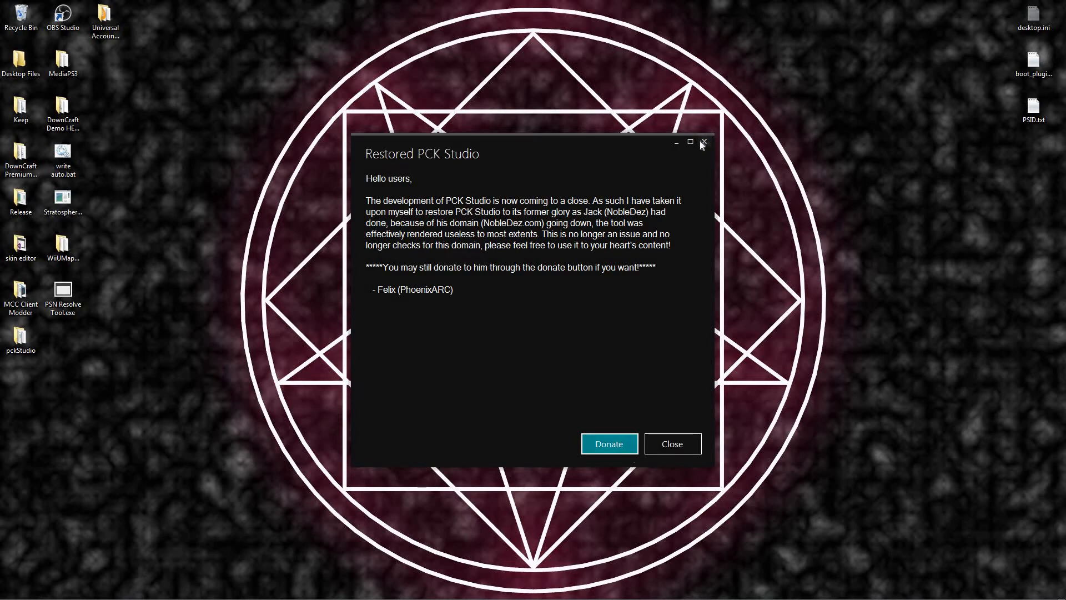
- Close the Restored PCK Studio notice to reach the main start screen
click(670, 443)
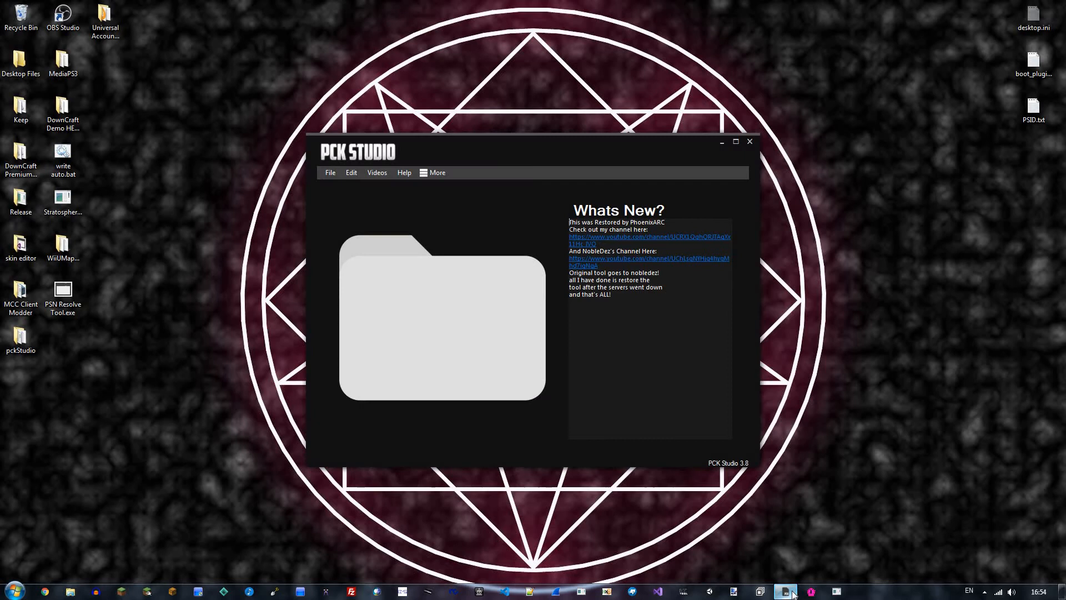
click(720, 141)
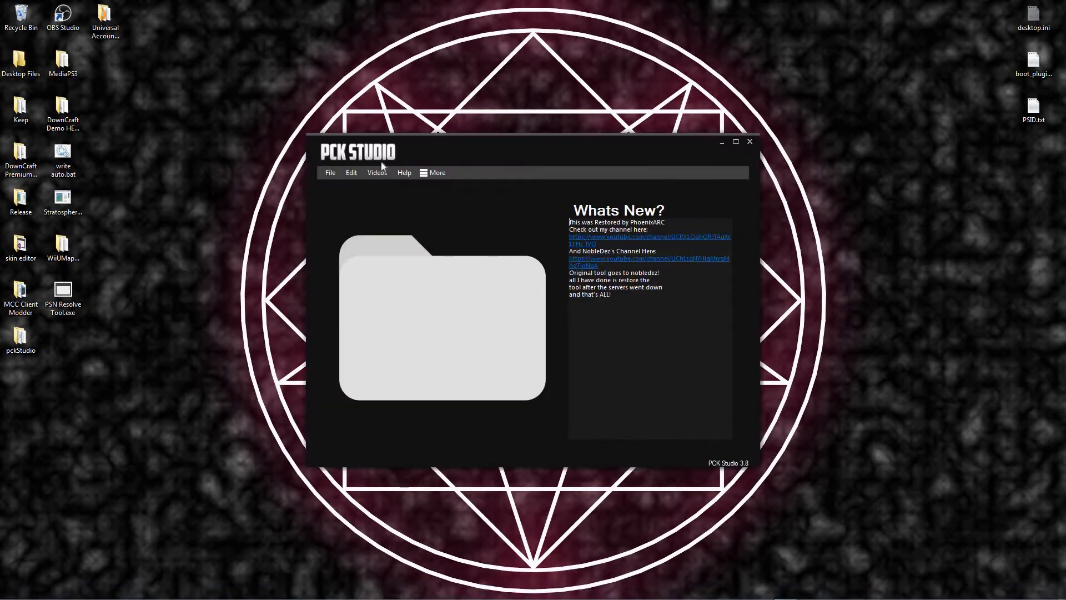
mouse_move(605, 241)
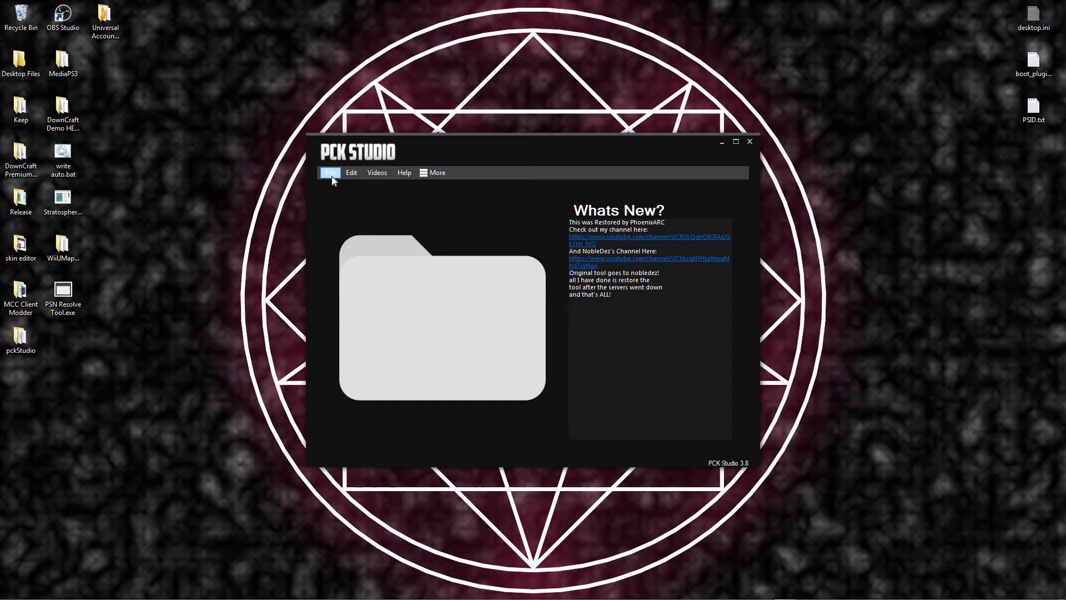
- Create a new skin pack with PACKID 9650 and select its localisation.loc
click(331, 172)
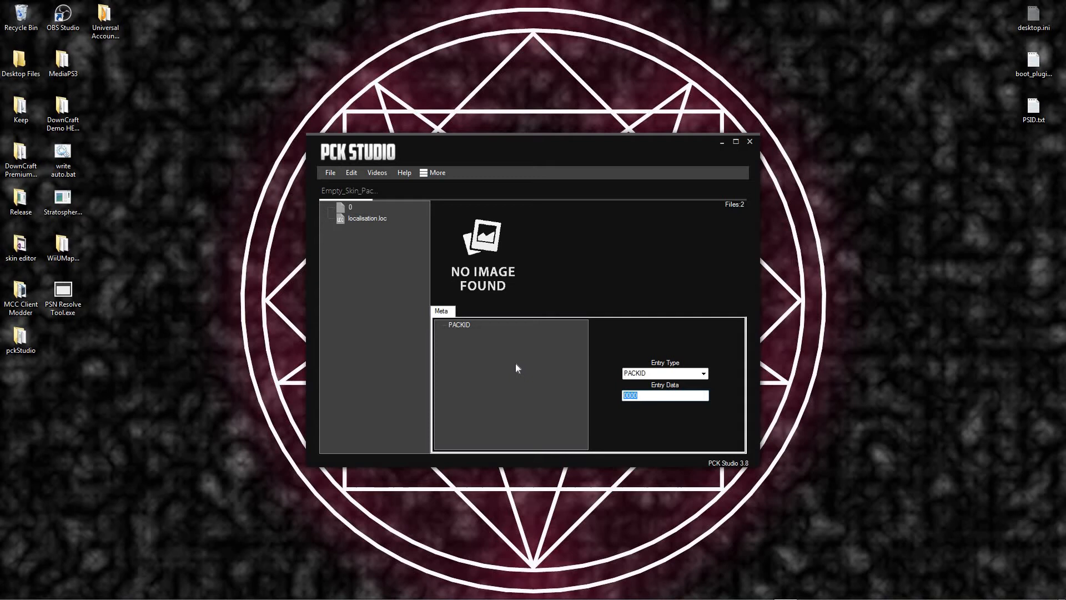
text(9650)
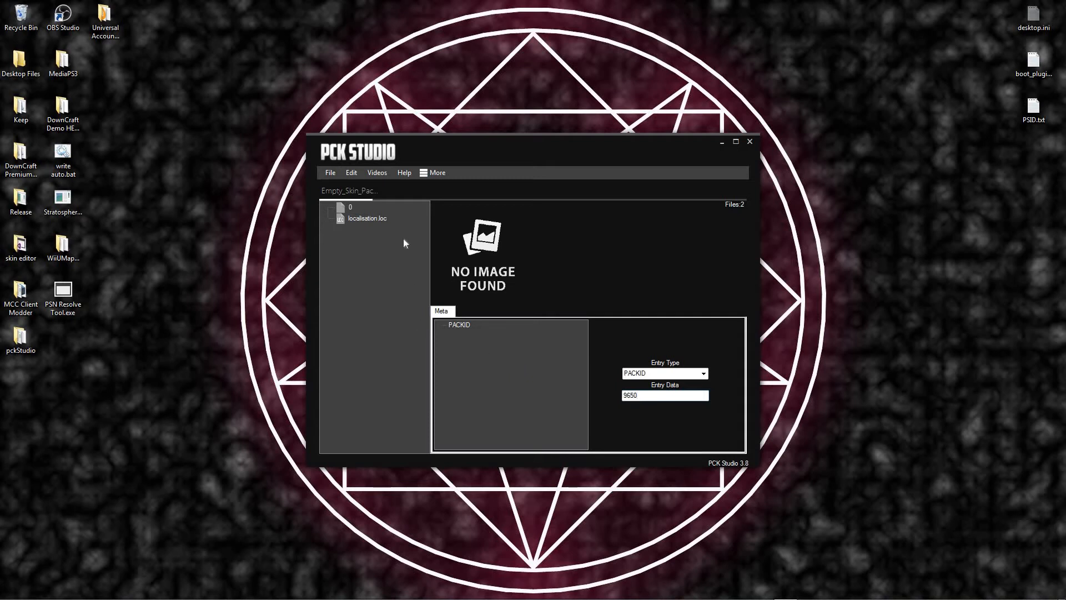
click(366, 219)
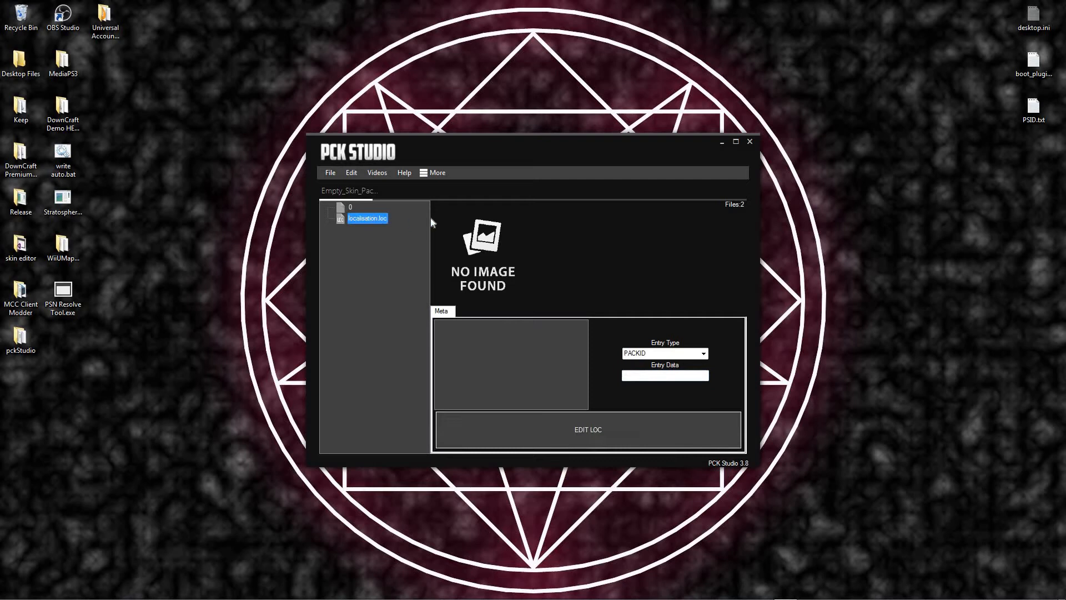
- Review the pack's names in the LOC Editor, then switch to the Release folder window
click(586, 429)
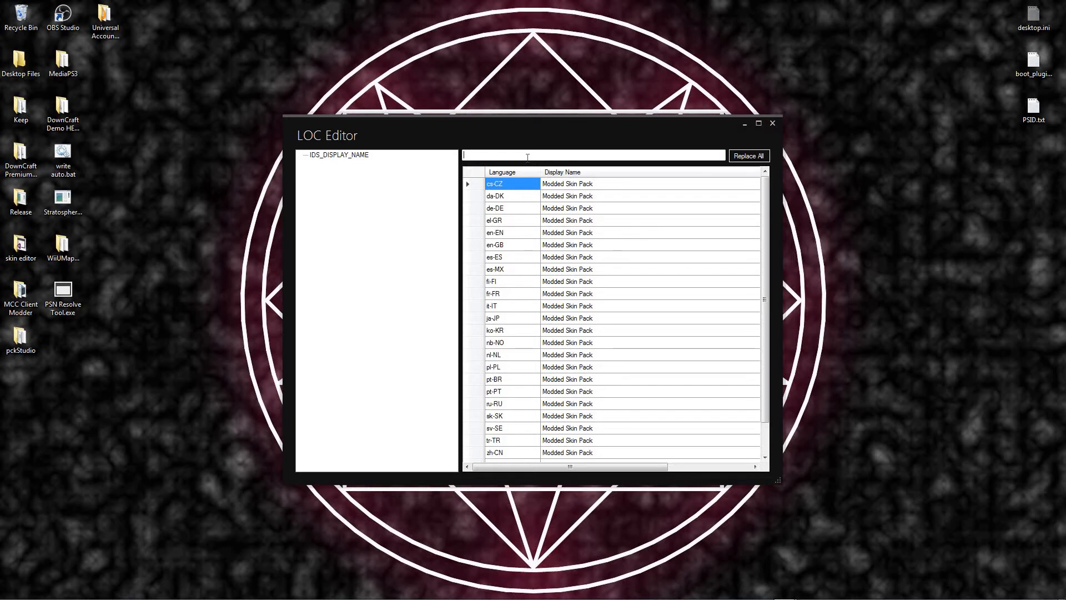
text(MMMMMMMMMMMMMMMM)
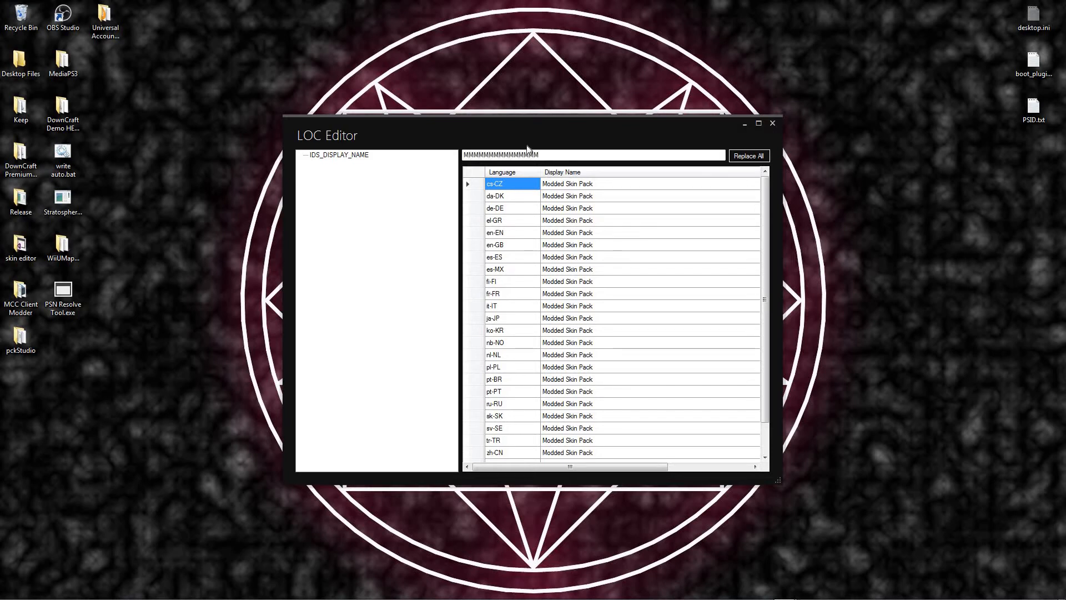
click(747, 155)
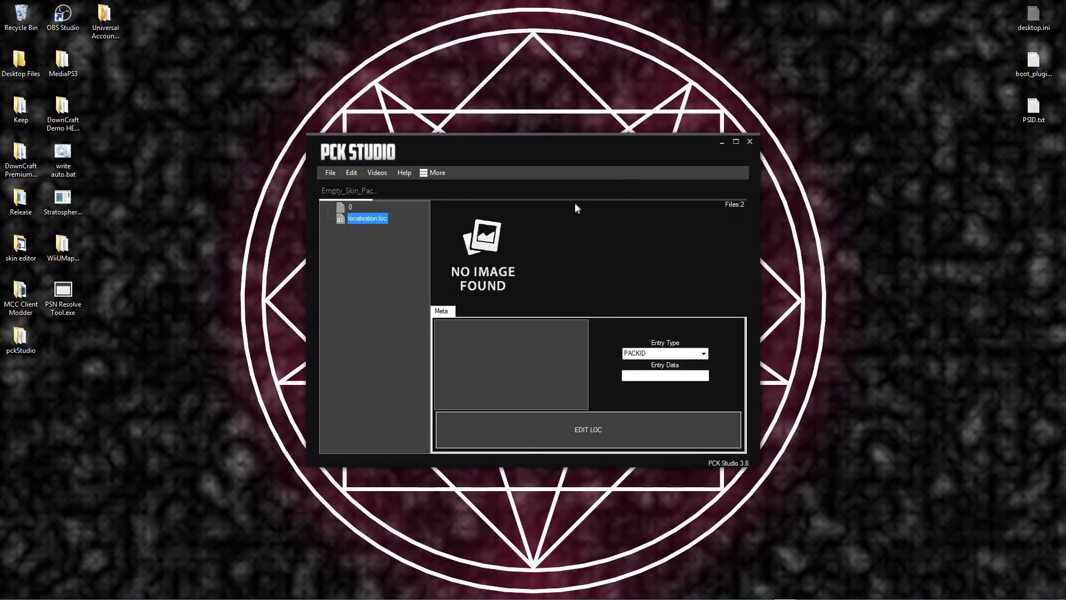
click(20, 245)
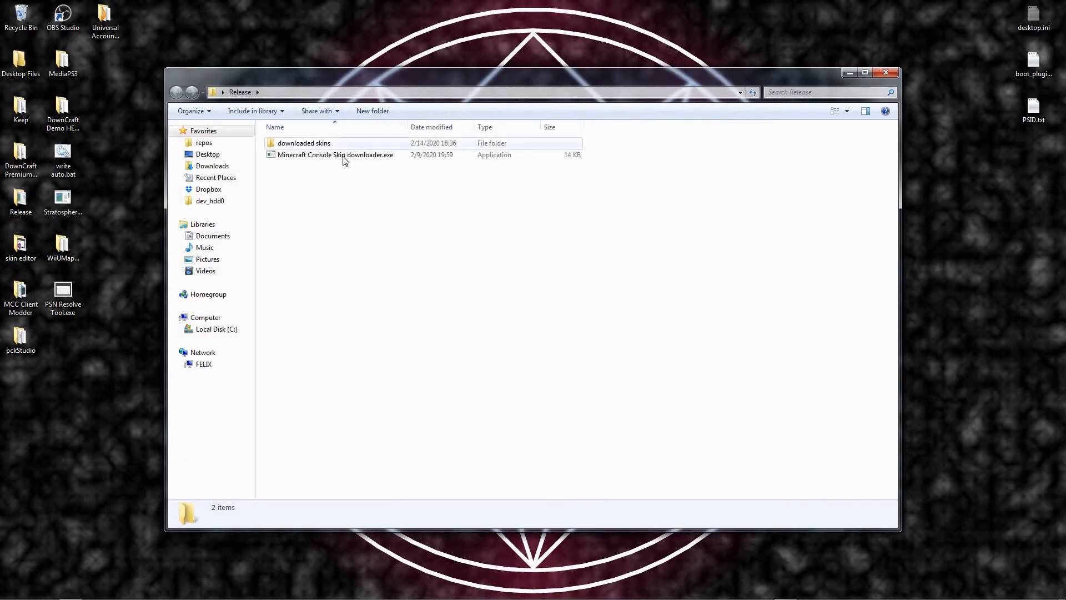
- Open the downloaded skins folder in File Explorer
double_click(335, 155)
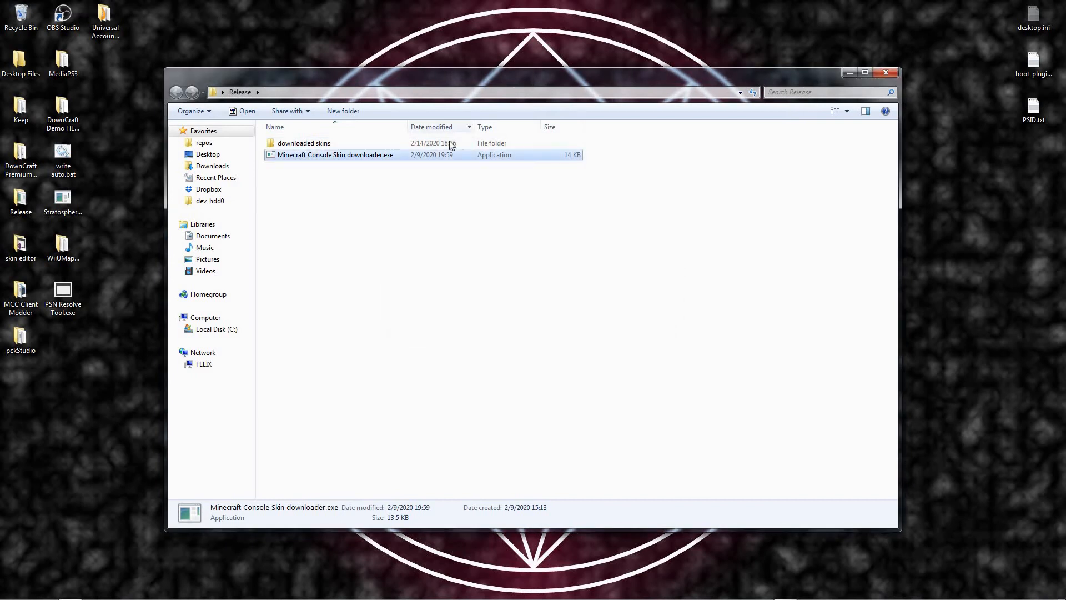
double_click(303, 143)
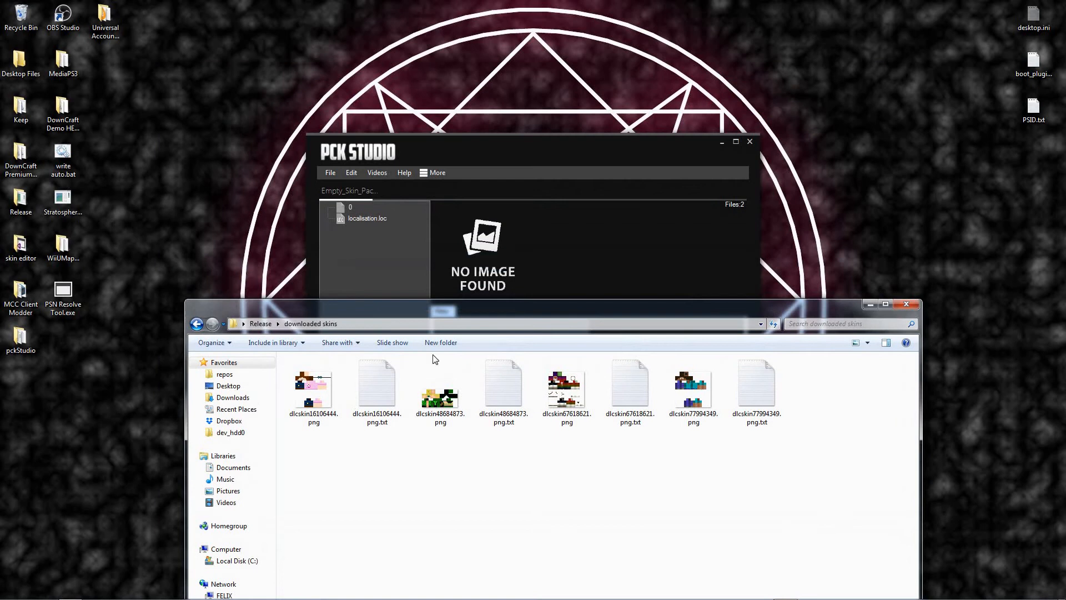
- Start the Skin Creator from the pack's file tree via Create > Skin
click(629, 384)
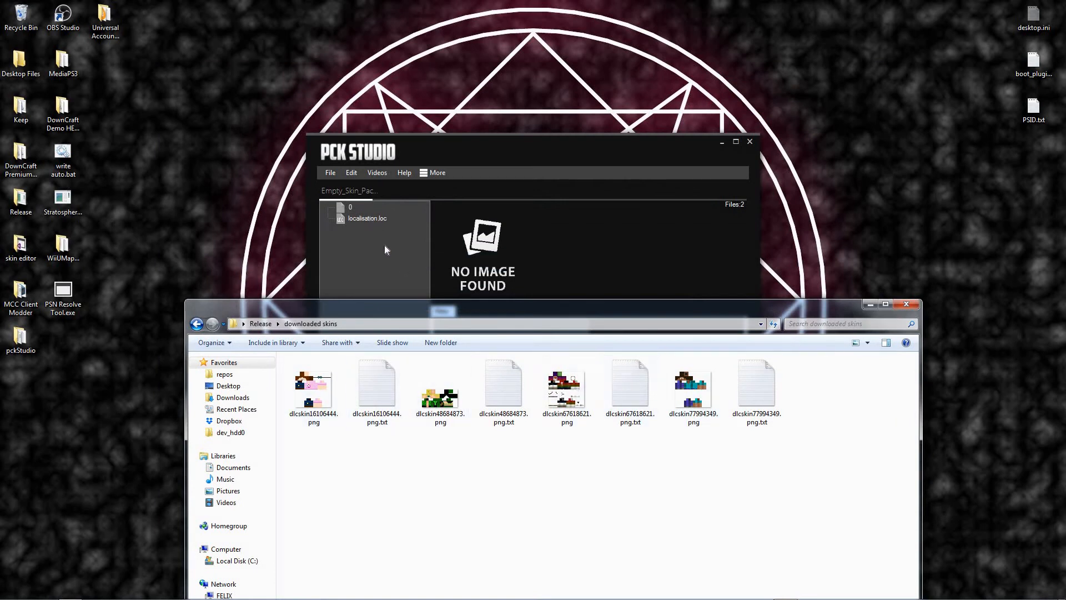
right_click(367, 217)
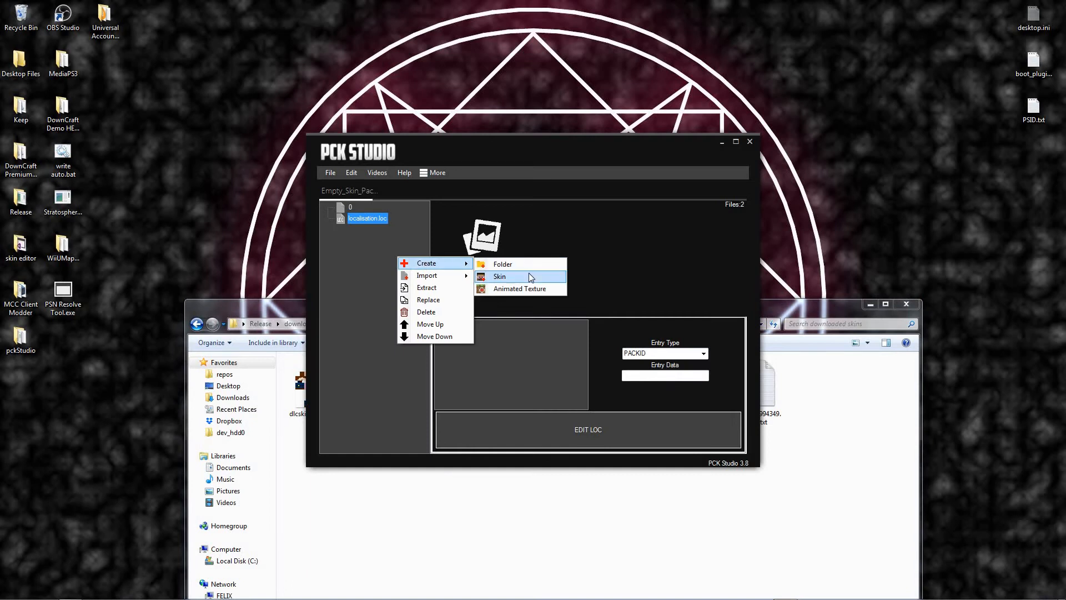
click(499, 277)
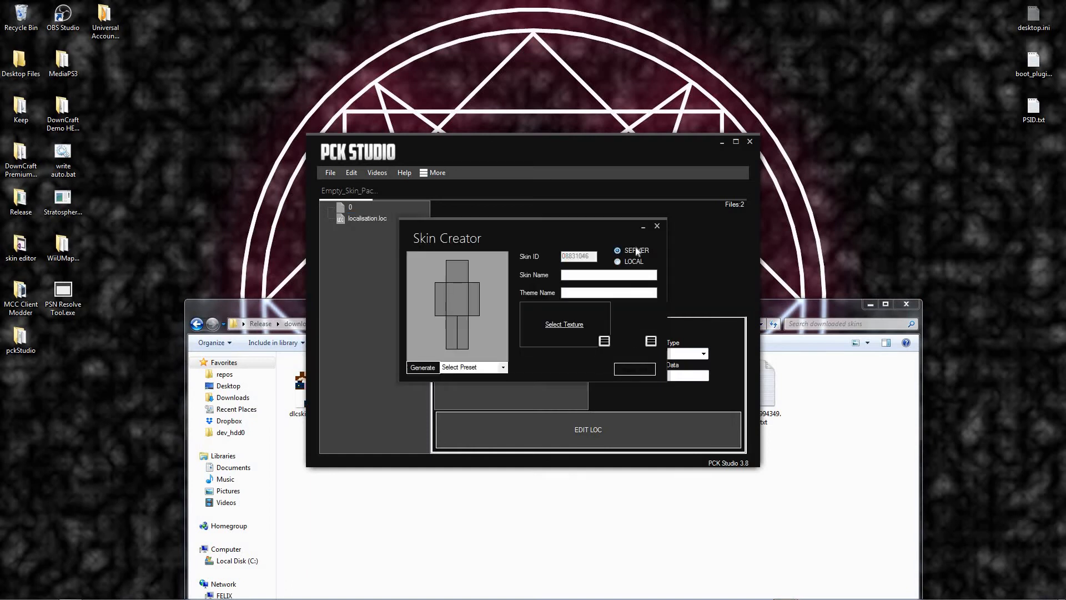
mouse_move(574, 327)
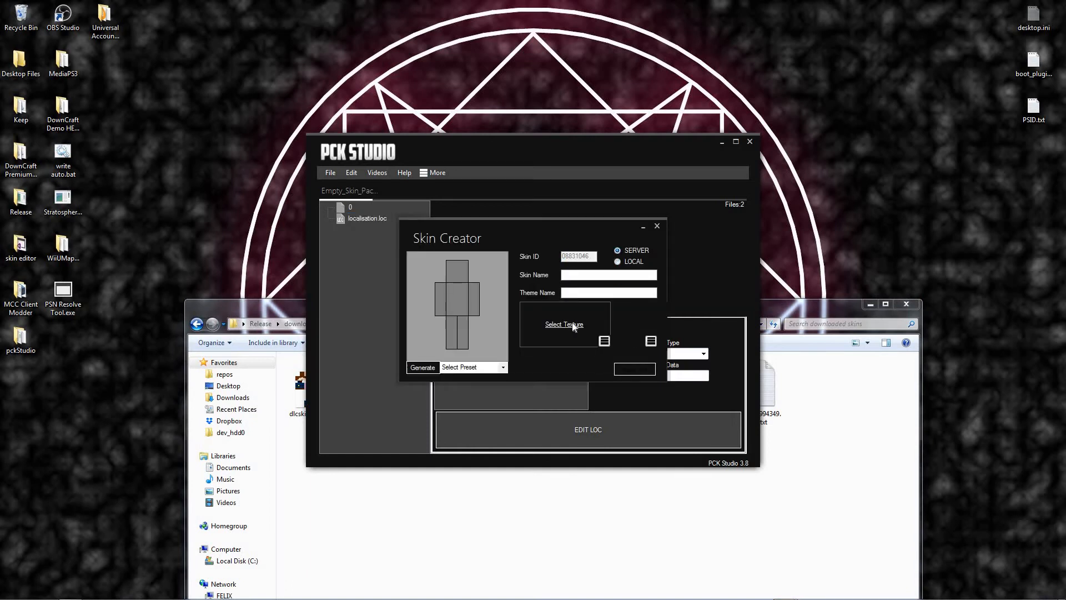
- Load dlcskin16106444.png from the downloaded skins folder as the skin texture
click(563, 324)
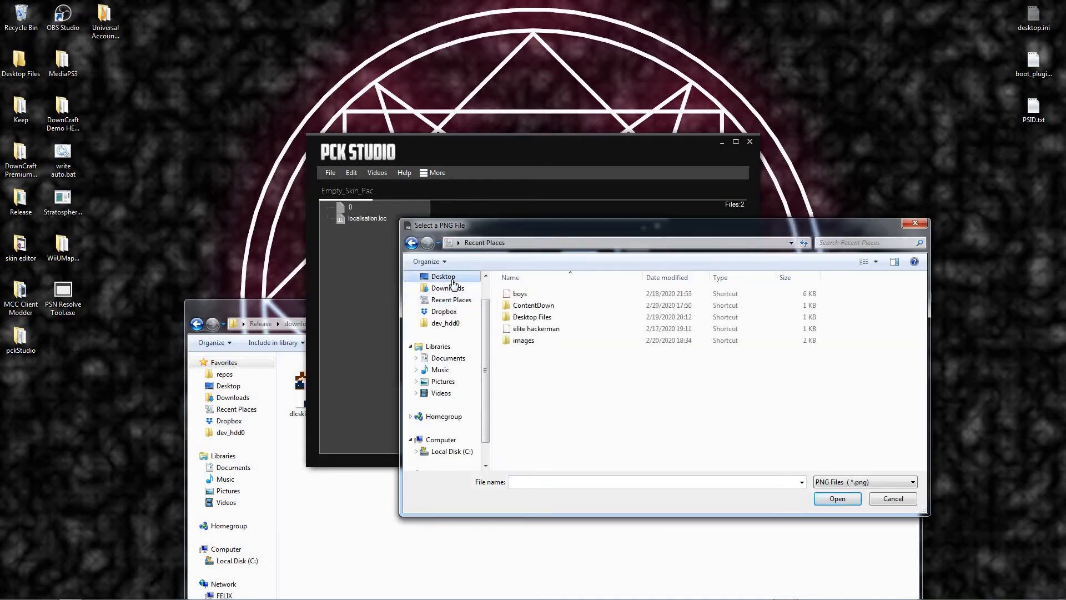
click(443, 276)
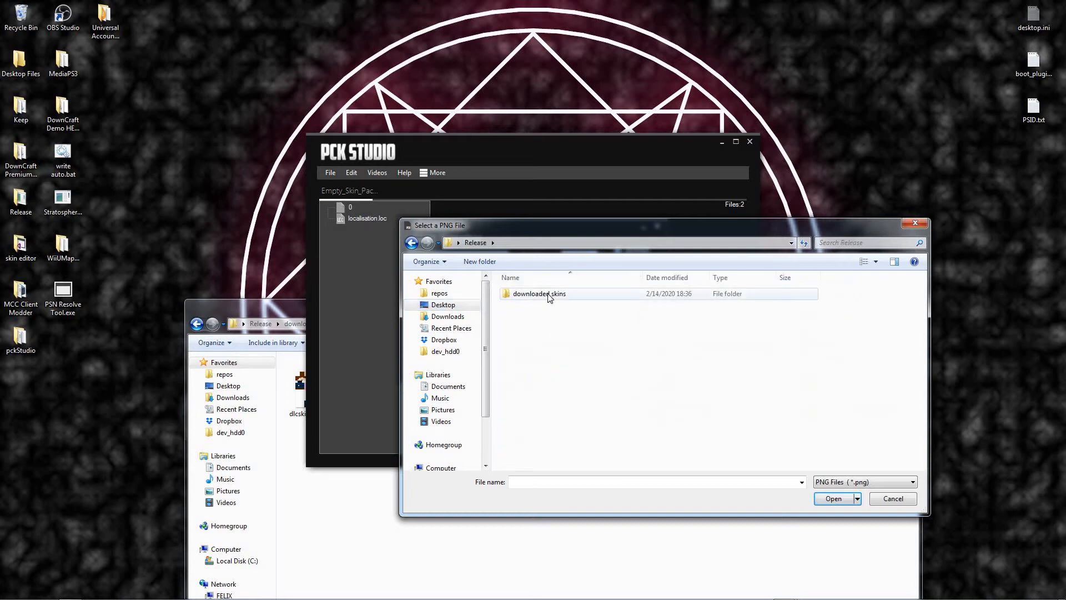
double_click(540, 293)
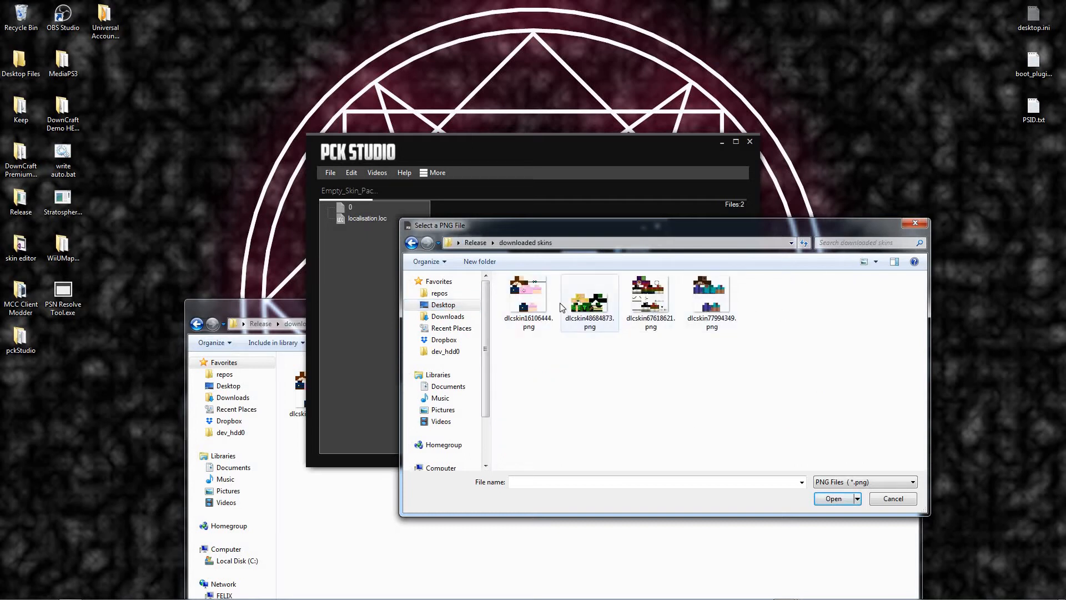
click(528, 295)
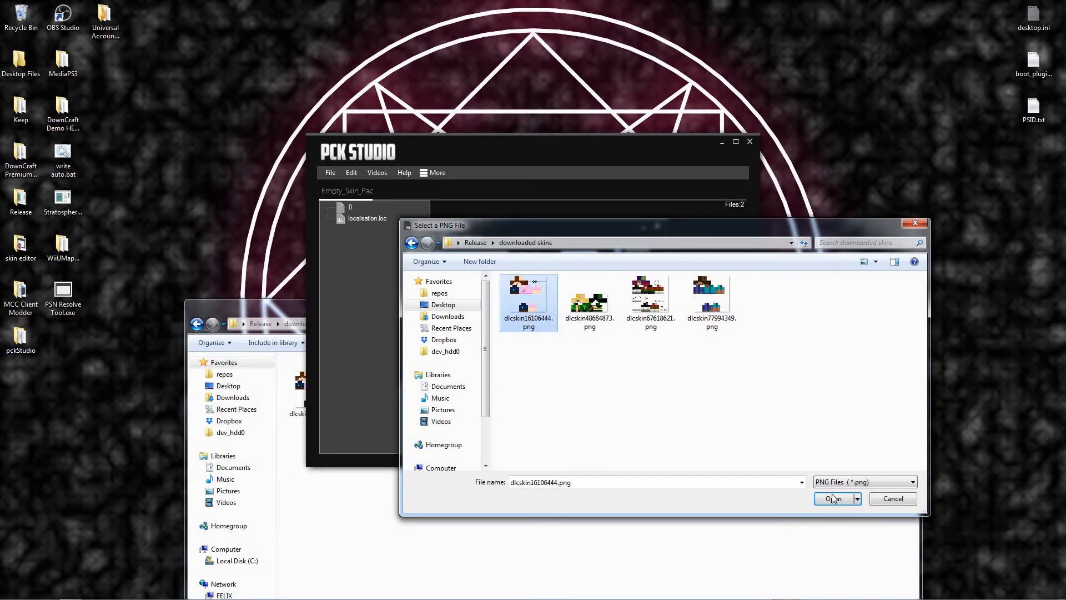
click(834, 499)
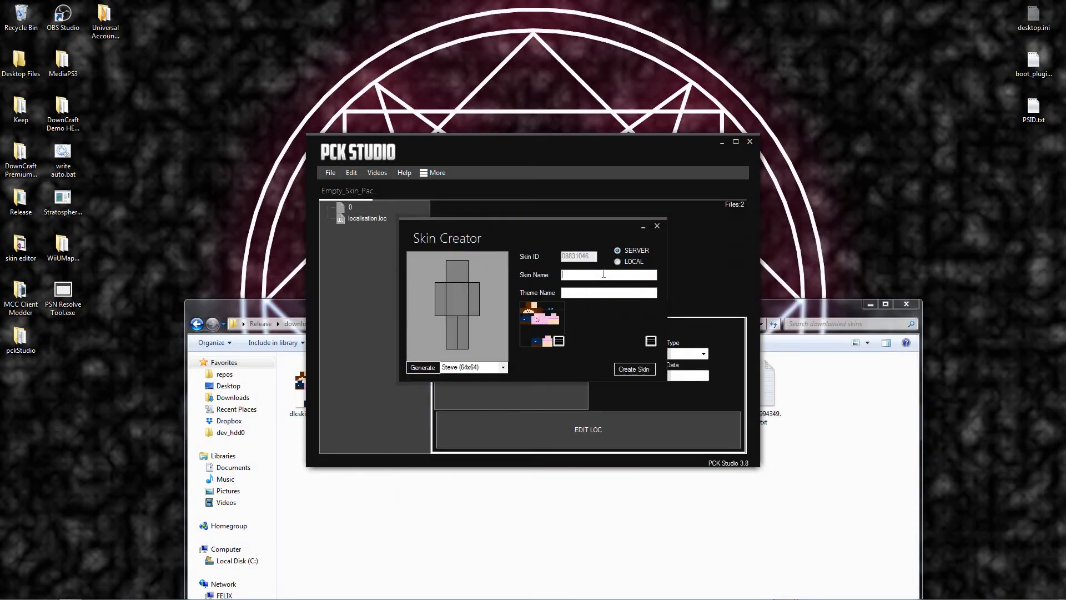
- Name the skin DanTDM Valentine and add it to the pack
text(DanTDM)
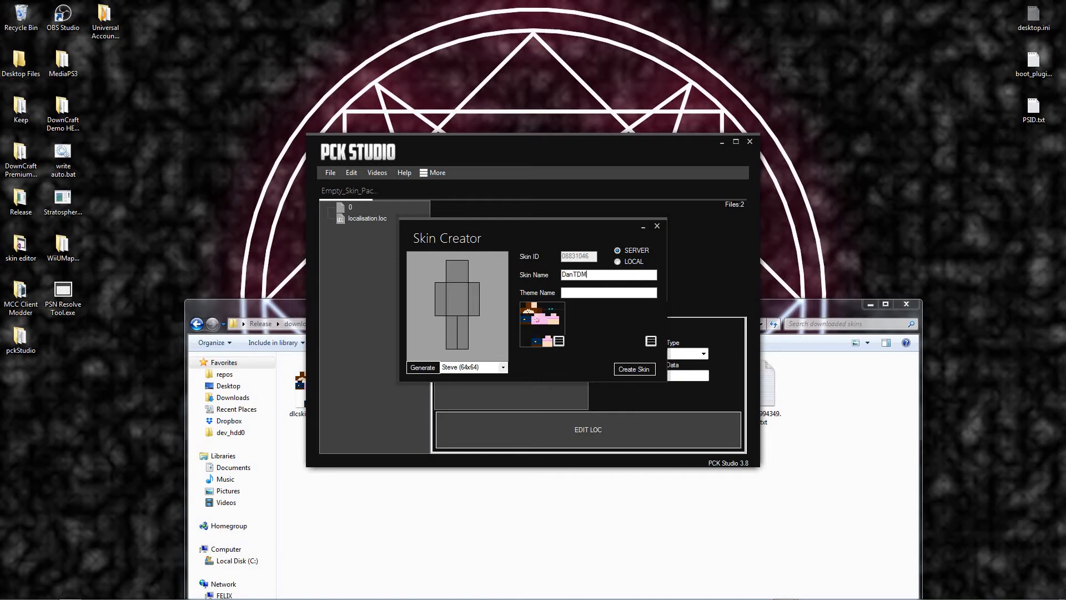
text(Valentine)
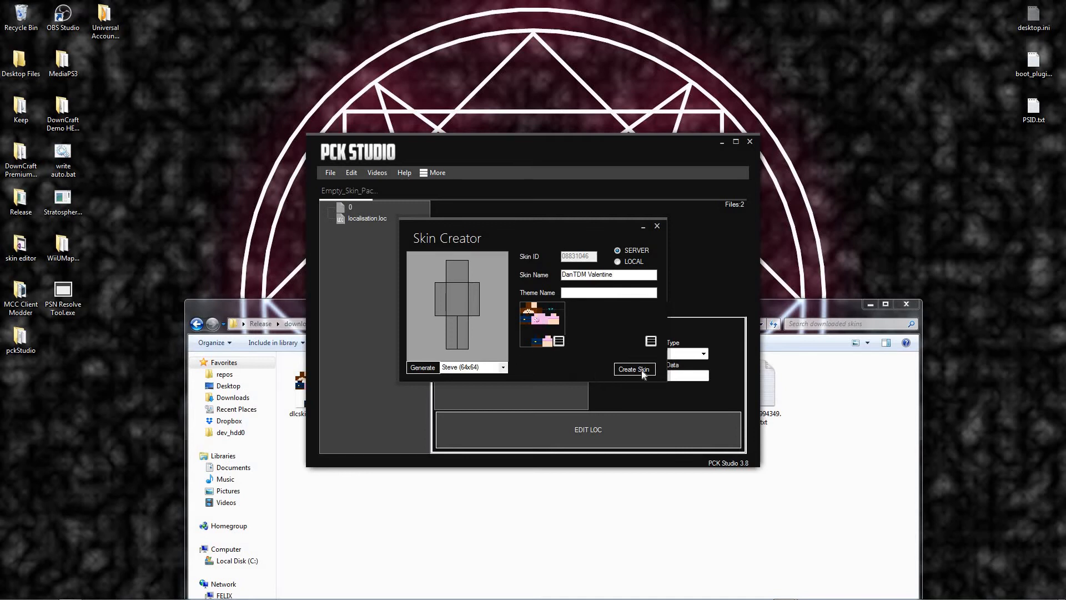
click(632, 369)
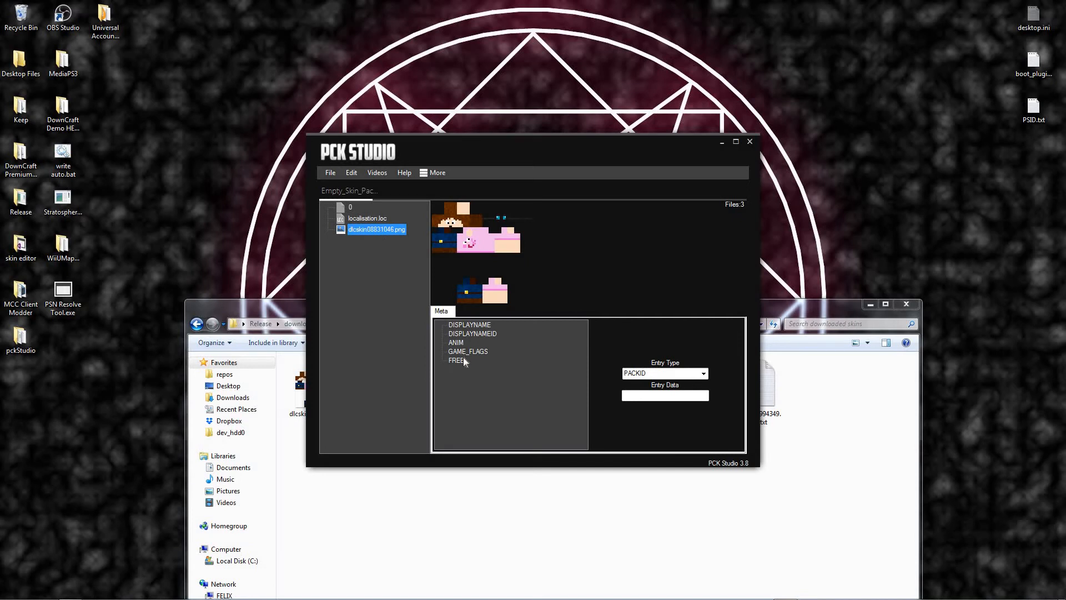
- Save the skin pack to the desktop as danTDM.pck and confirm the save
click(468, 324)
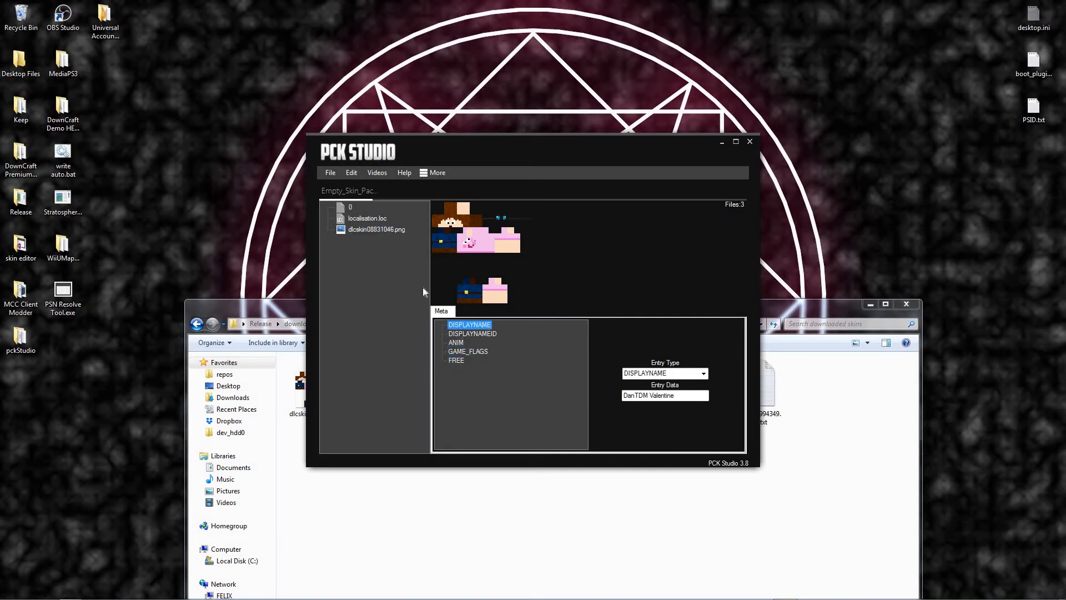
click(330, 172)
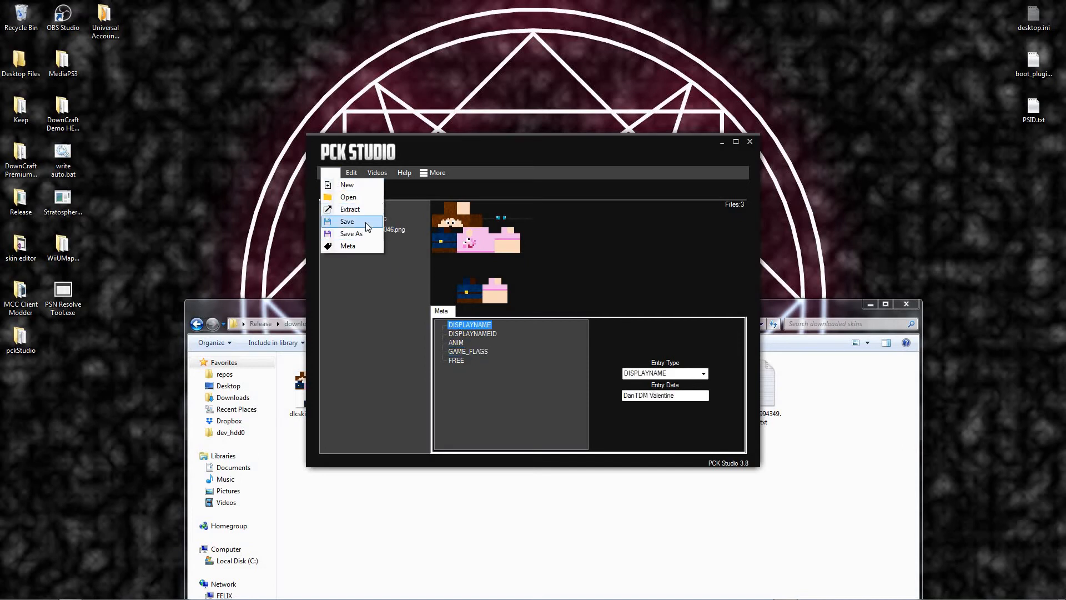
click(347, 221)
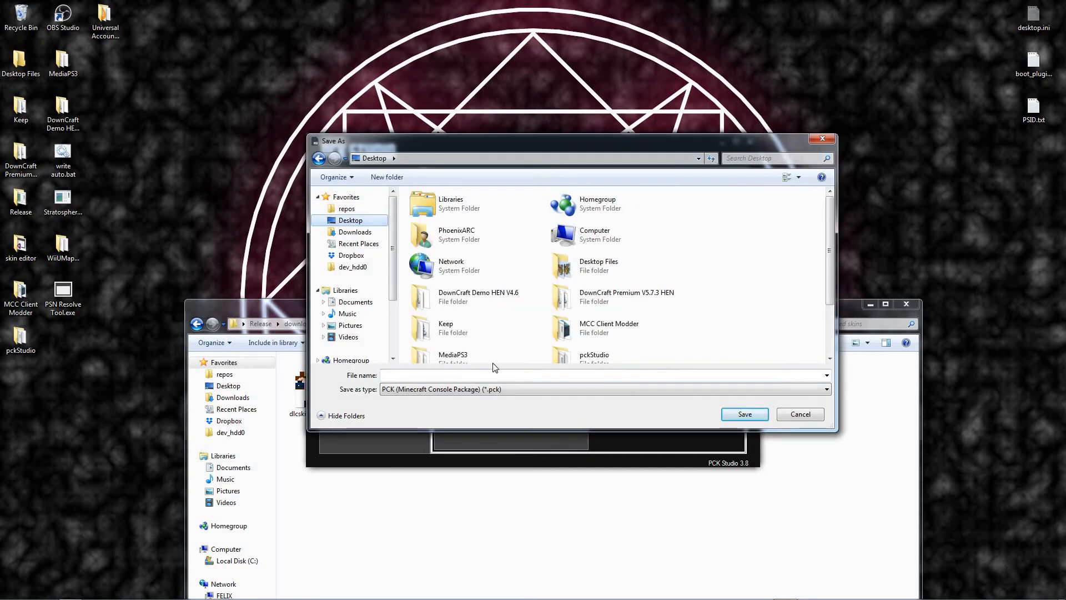
text(dan)
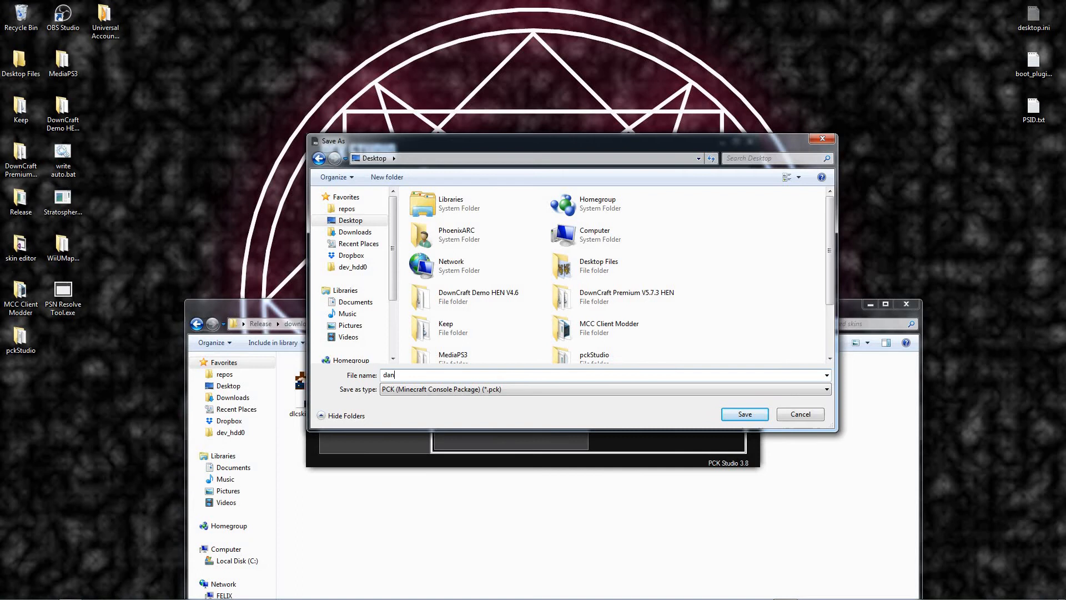
click(744, 413)
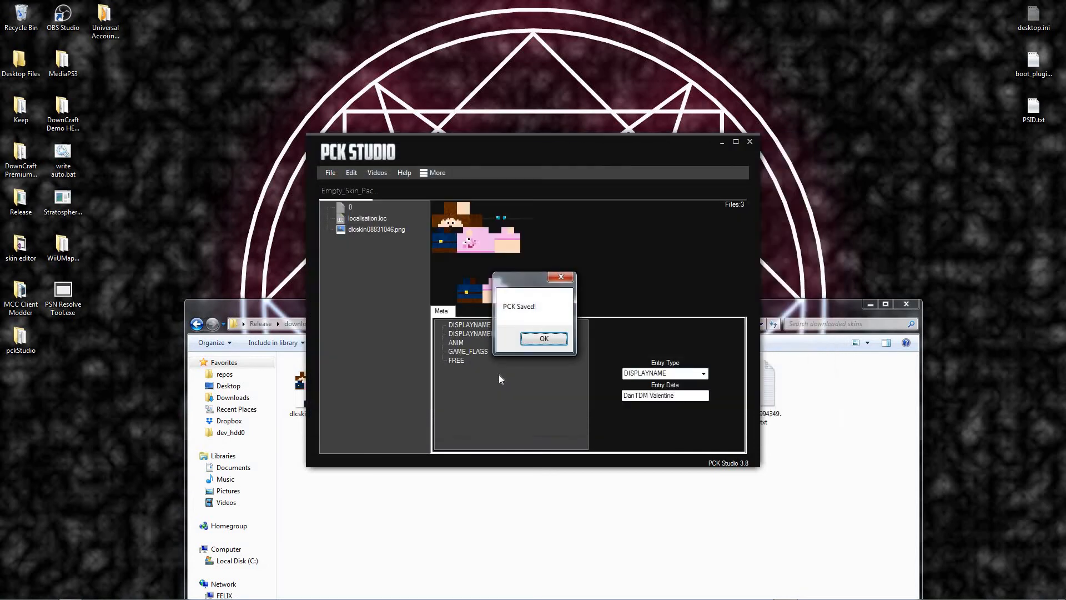
click(543, 338)
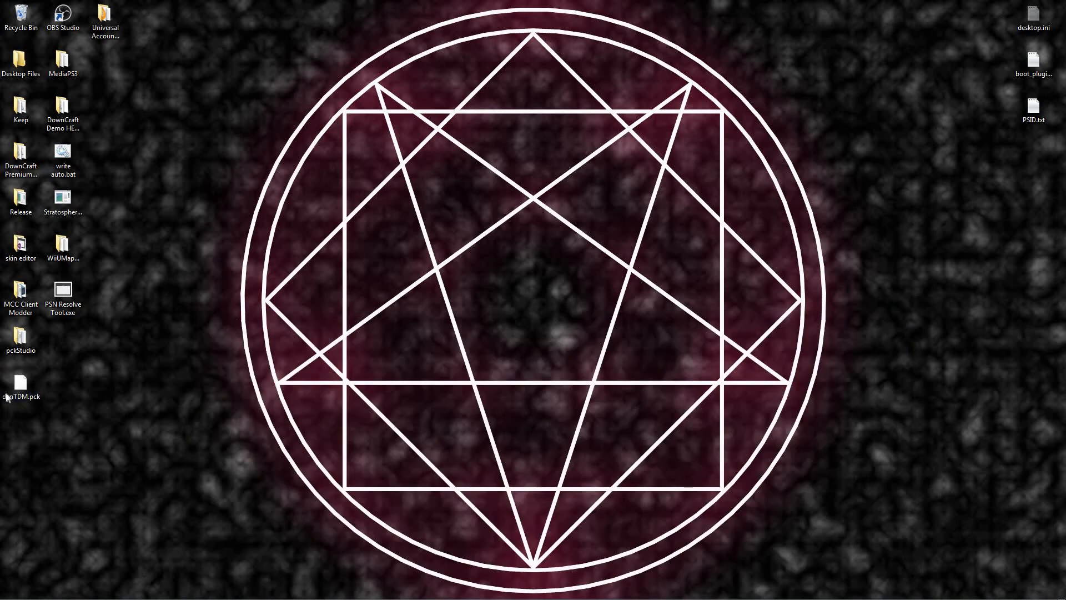
- Move danTDM.pck to the desktop's top row and reopen it in PCK Studio
drag(20, 384, 106, 65)
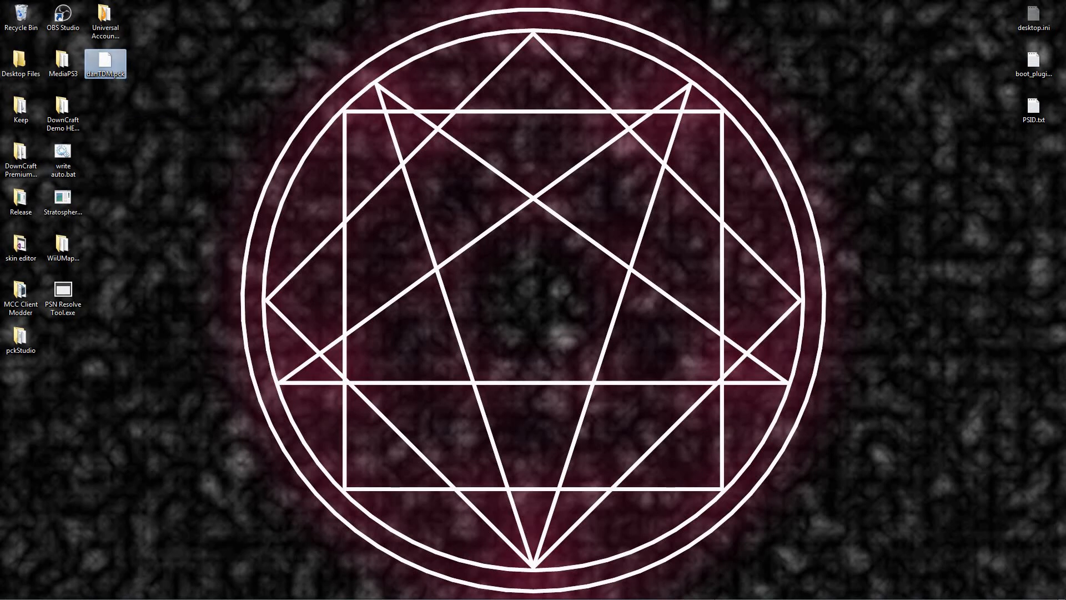
click(62, 16)
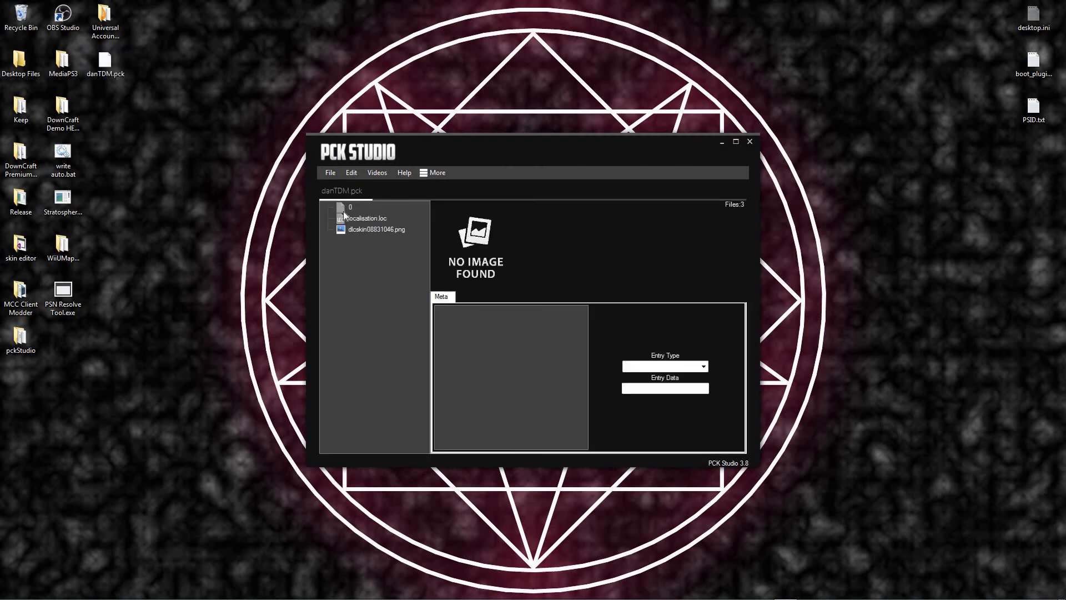
- Check the localisation, PACKID 9650 and DanTDM skin entries, then bring up the More menu options
click(365, 218)
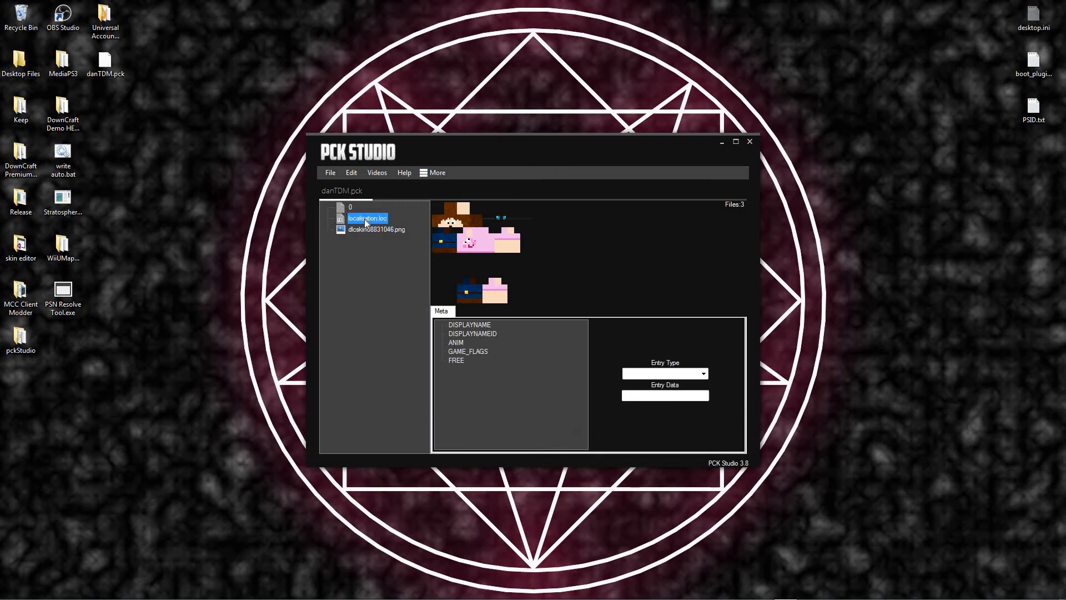
click(367, 219)
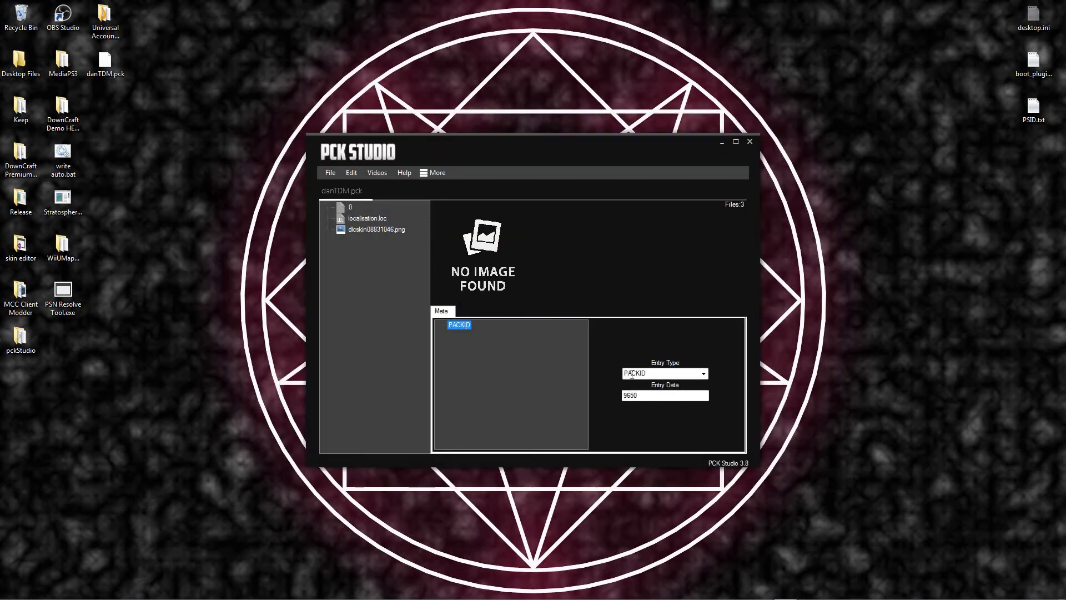
click(375, 229)
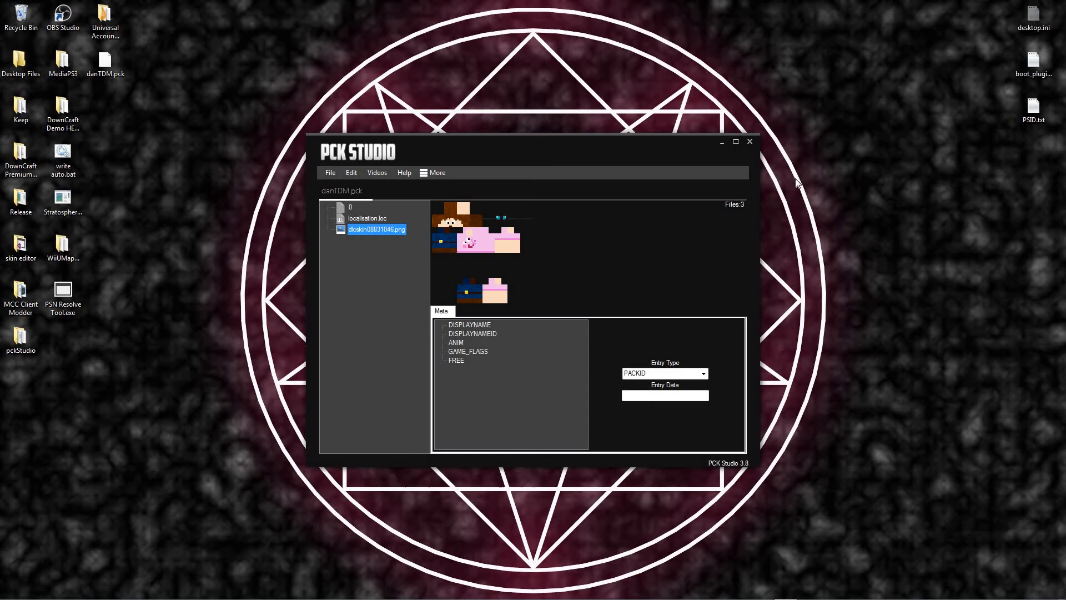
mouse_move(748, 226)
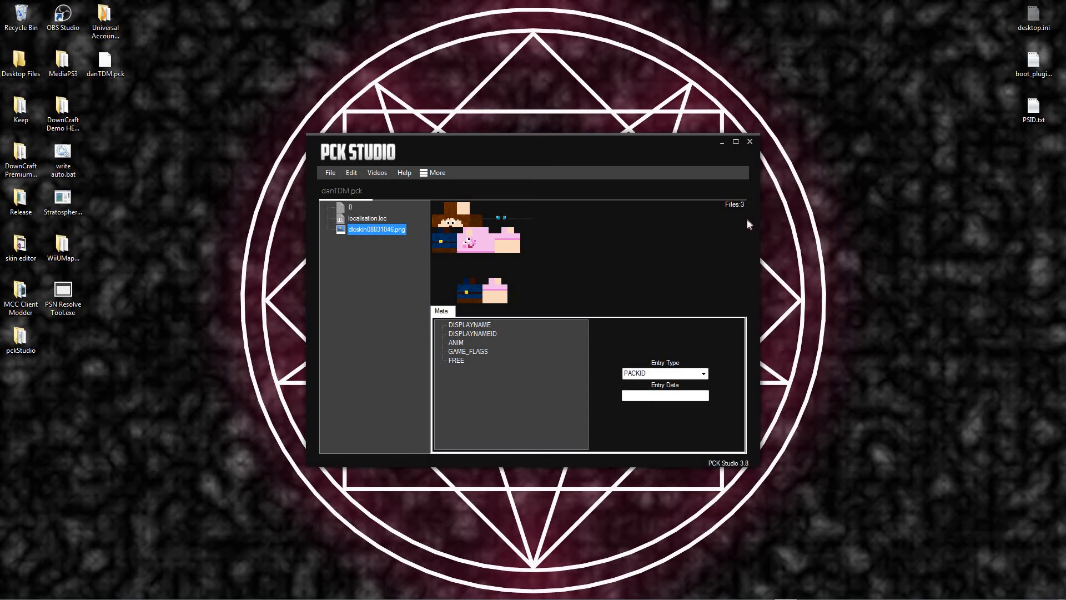
mouse_move(671, 225)
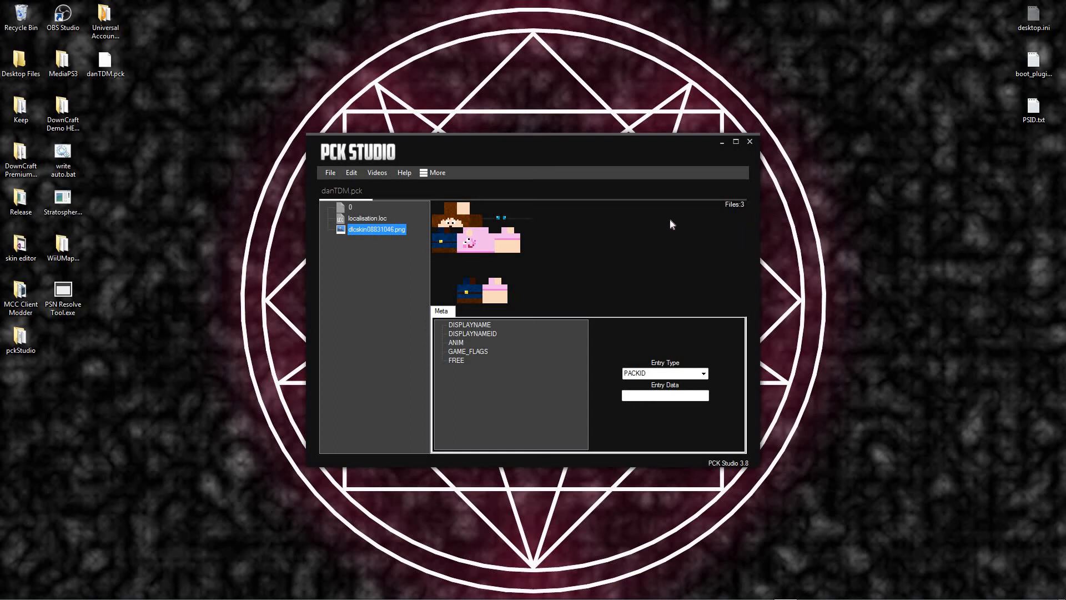
click(432, 172)
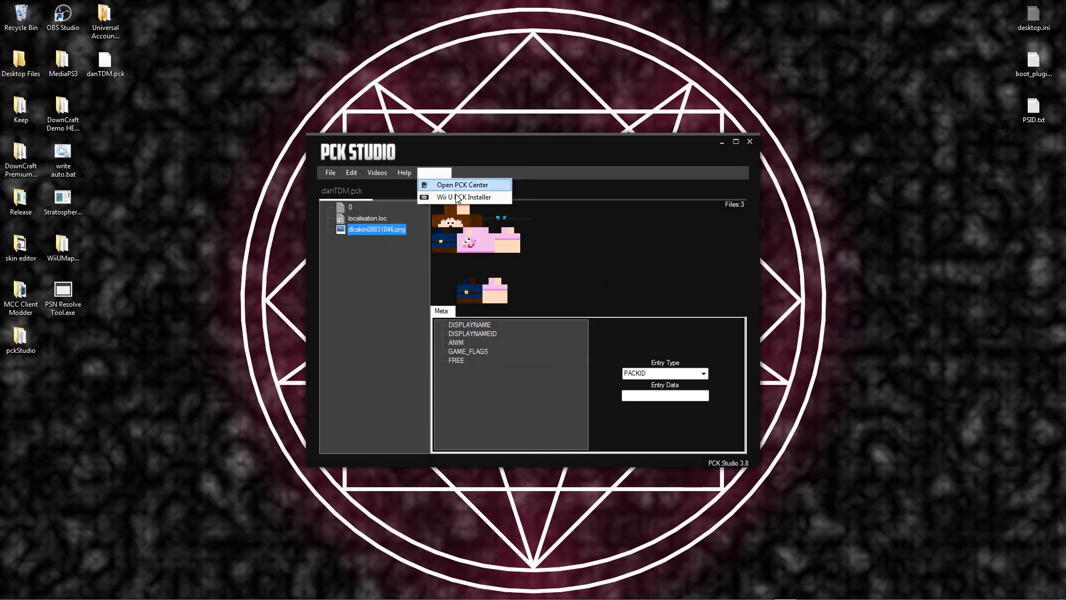
click(463, 198)
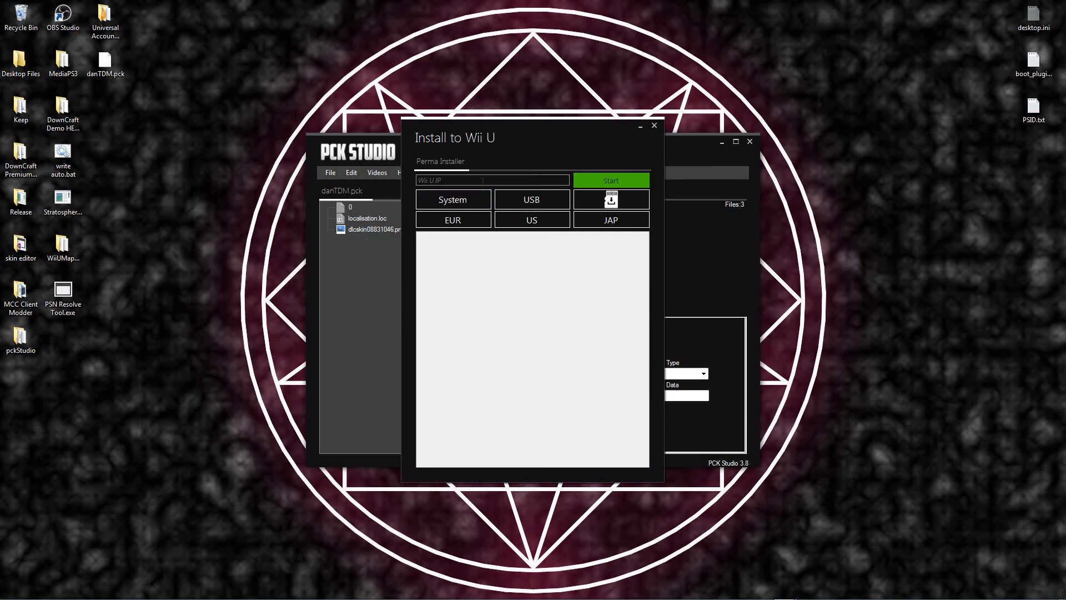
click(490, 180)
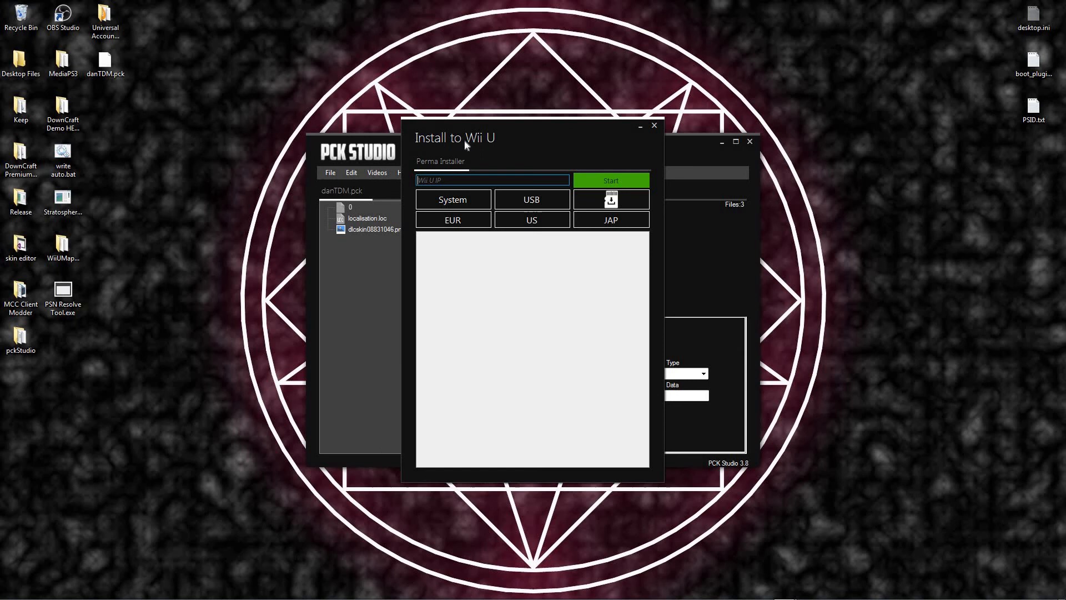
mouse_move(501, 190)
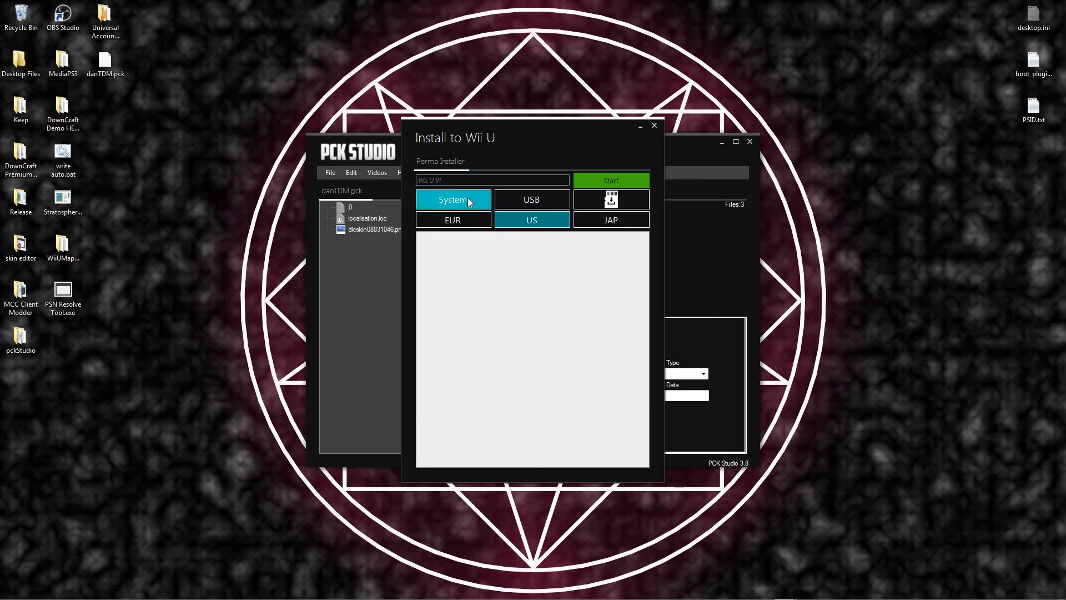
click(531, 198)
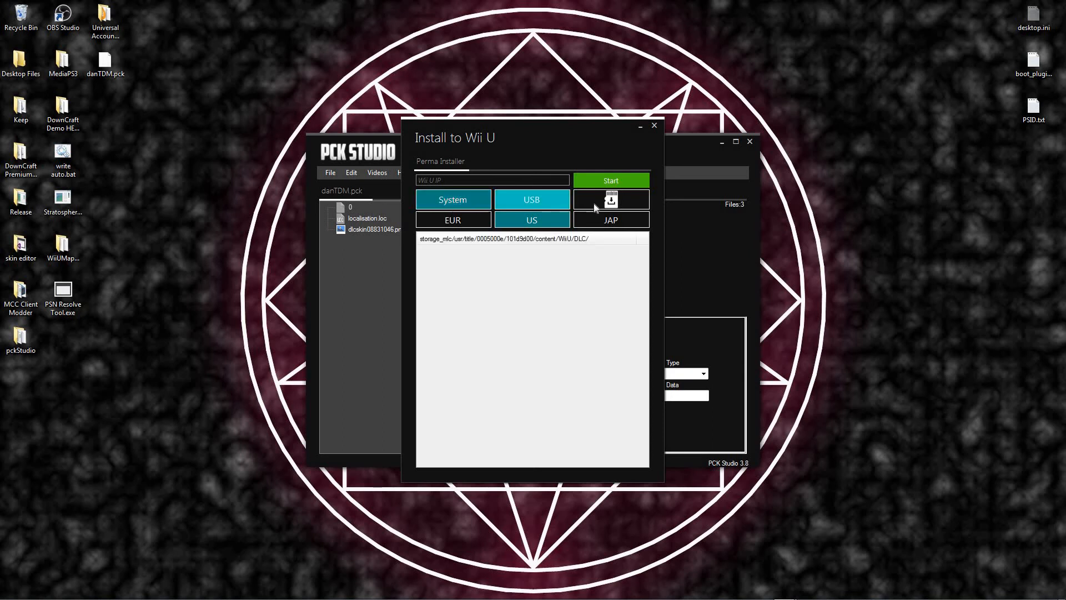
click(531, 220)
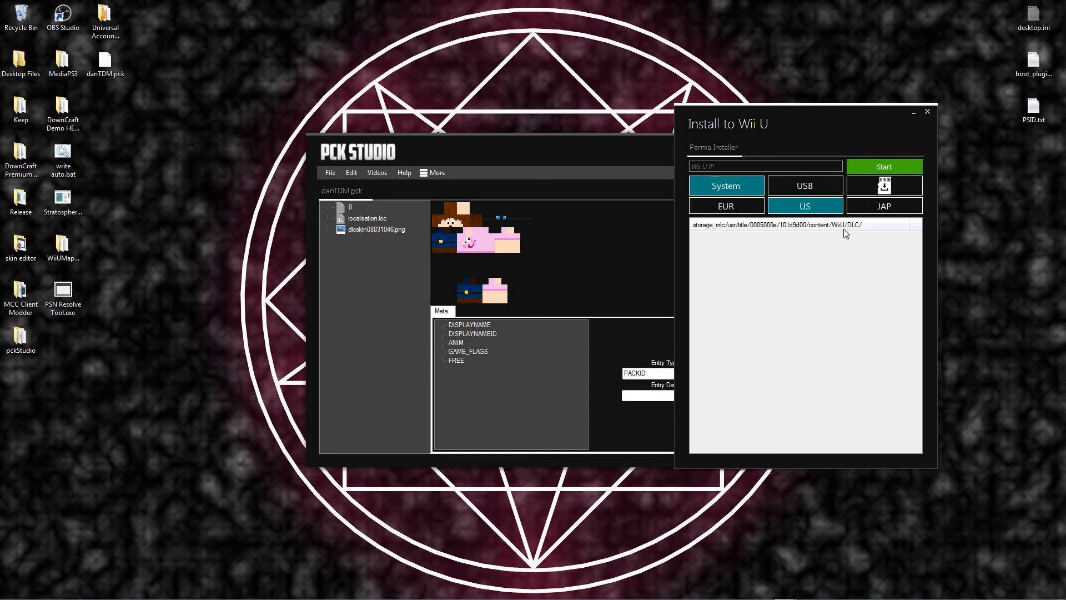
click(925, 111)
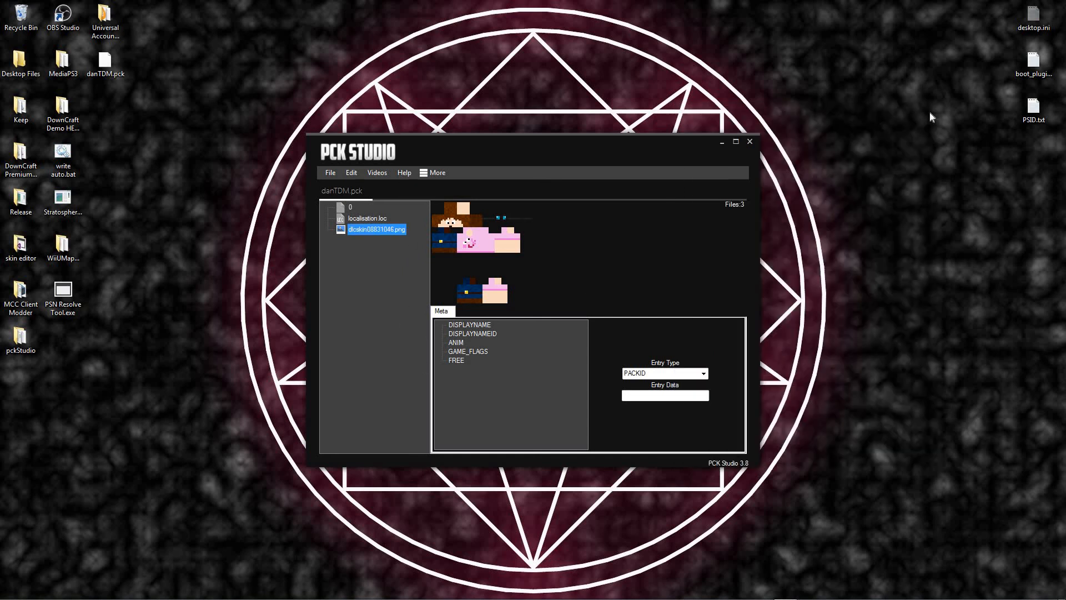
click(376, 172)
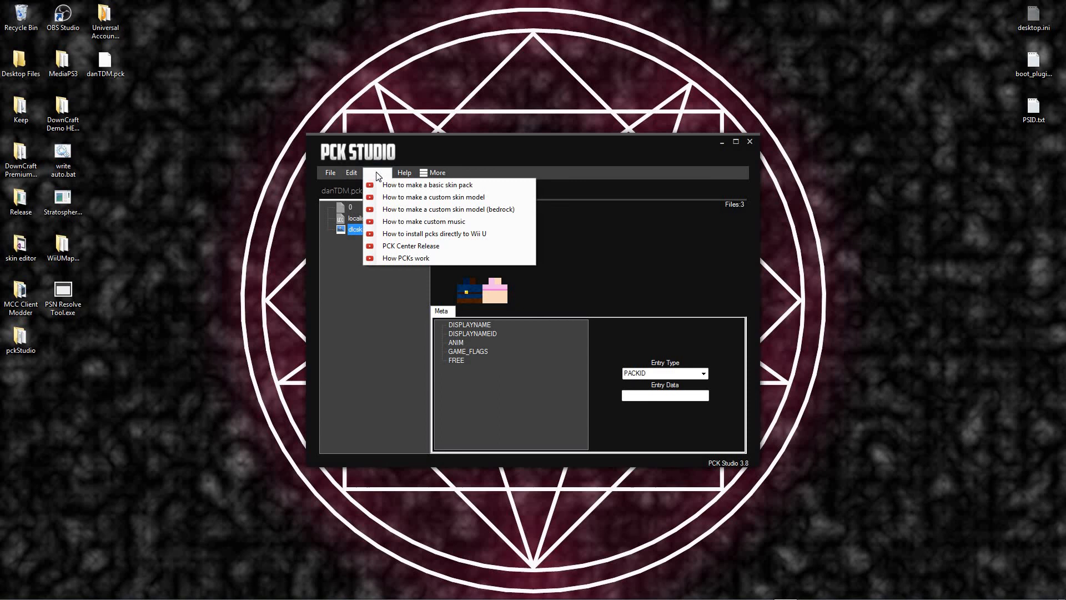
click(376, 172)
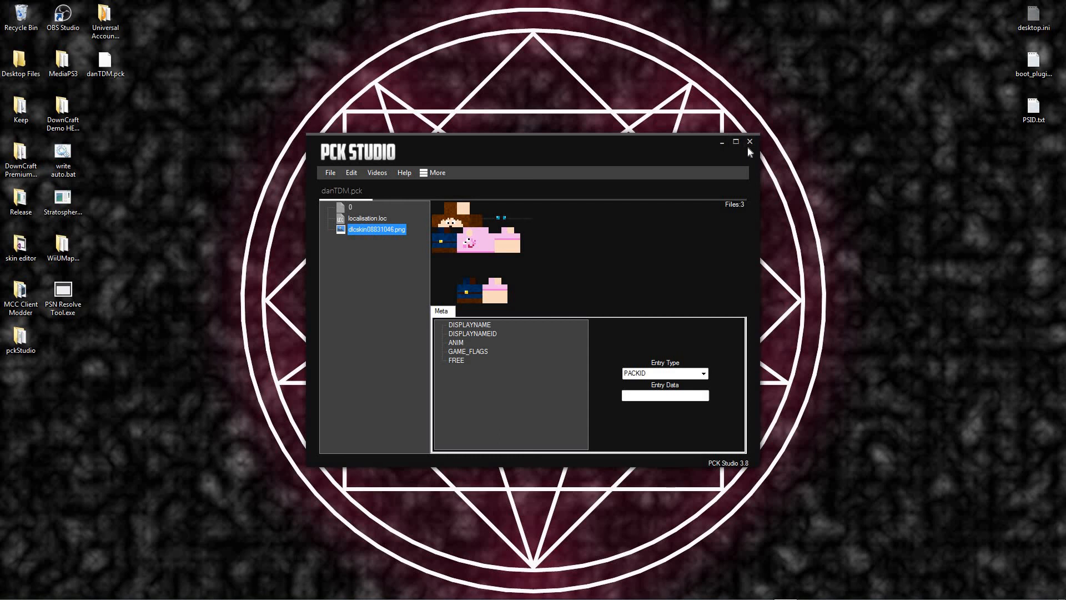
mouse_move(746, 152)
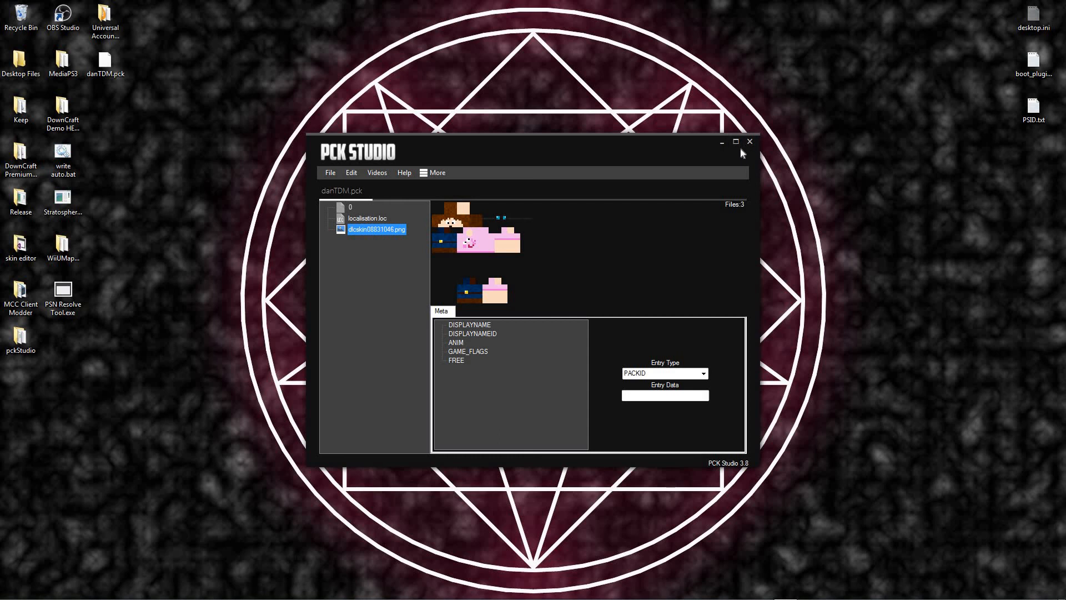